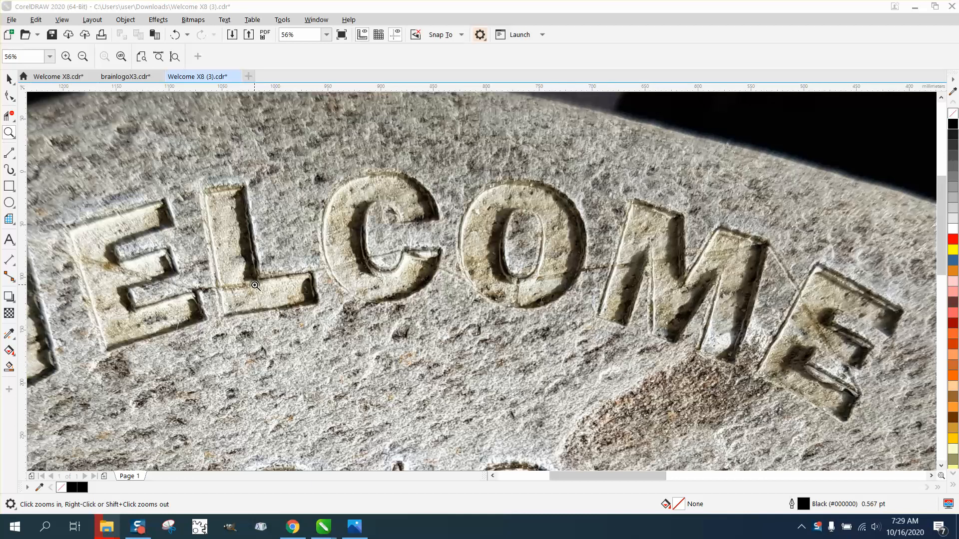
mouse_move(200, 233)
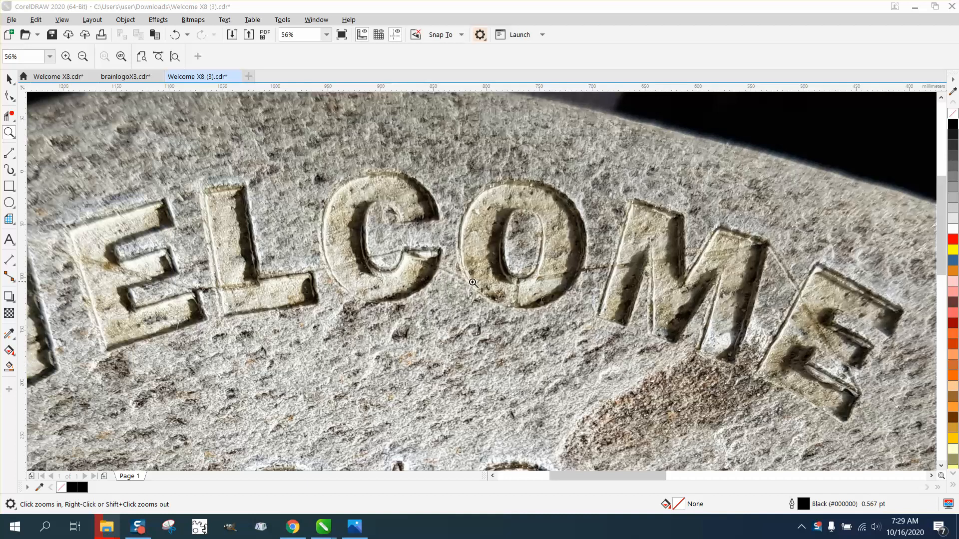
mouse_move(515, 282)
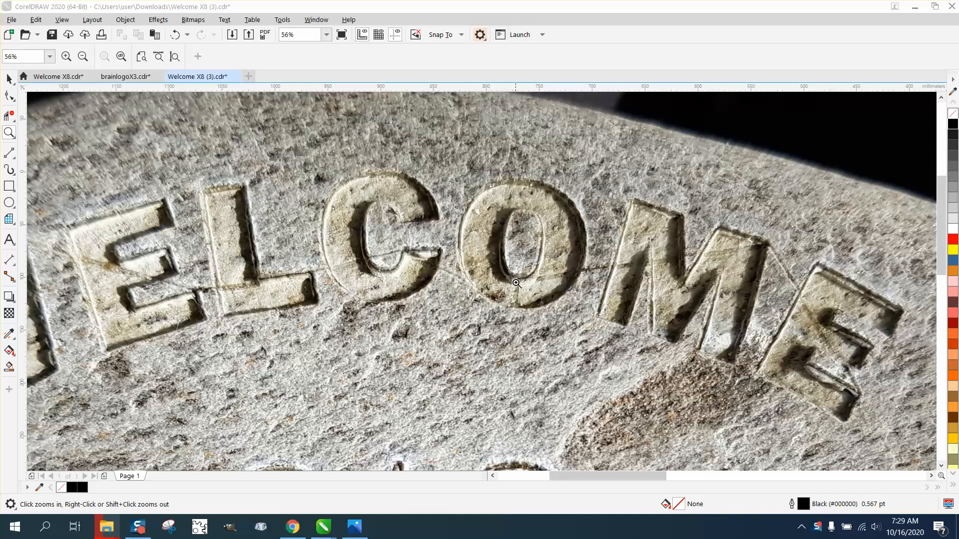
mouse_move(577, 268)
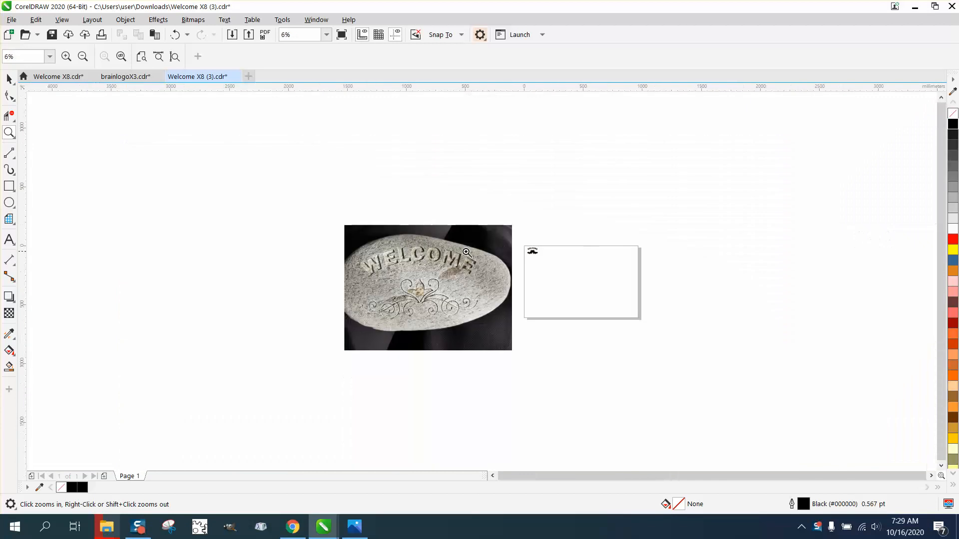
- Select the WELCOME text and flourish, view them as bare outlines, then return to normal display
click(466, 251)
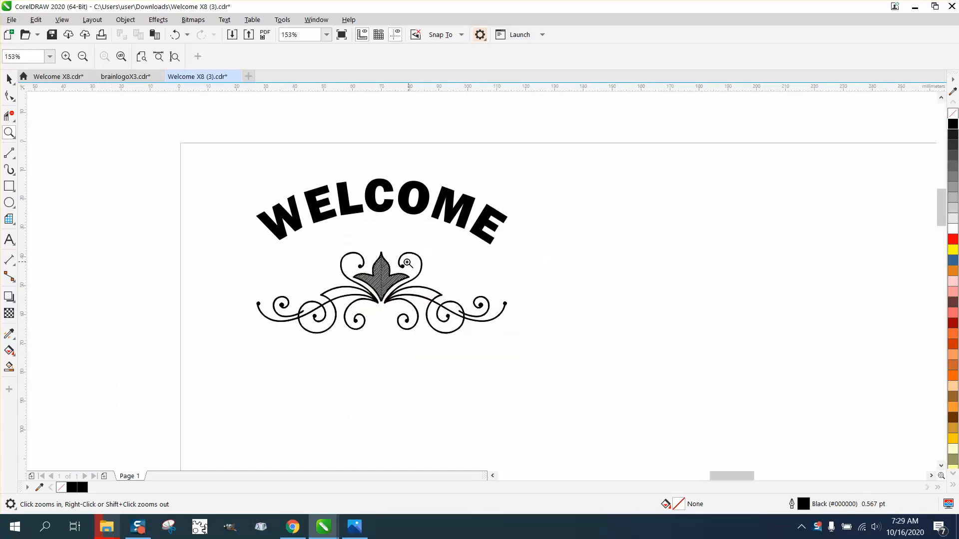
click(9, 78)
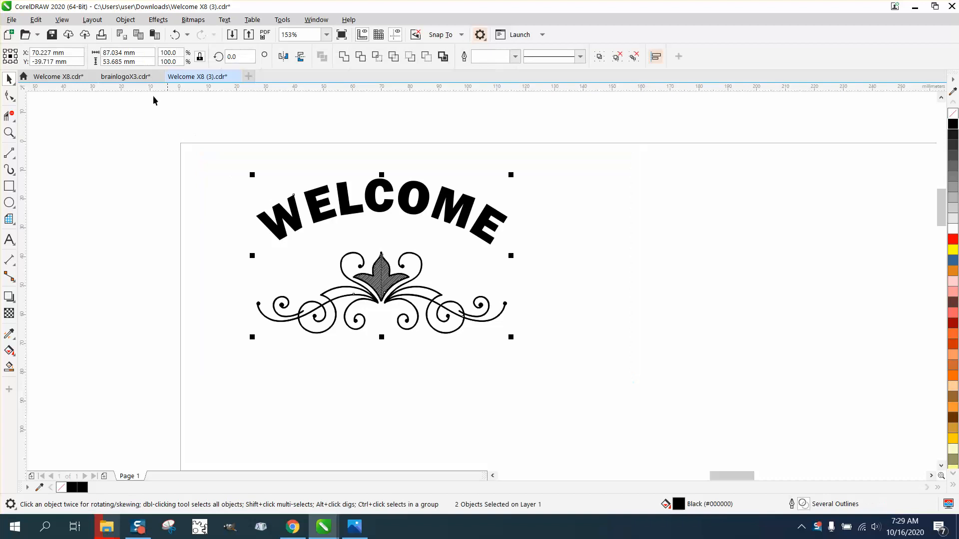
click(61, 20)
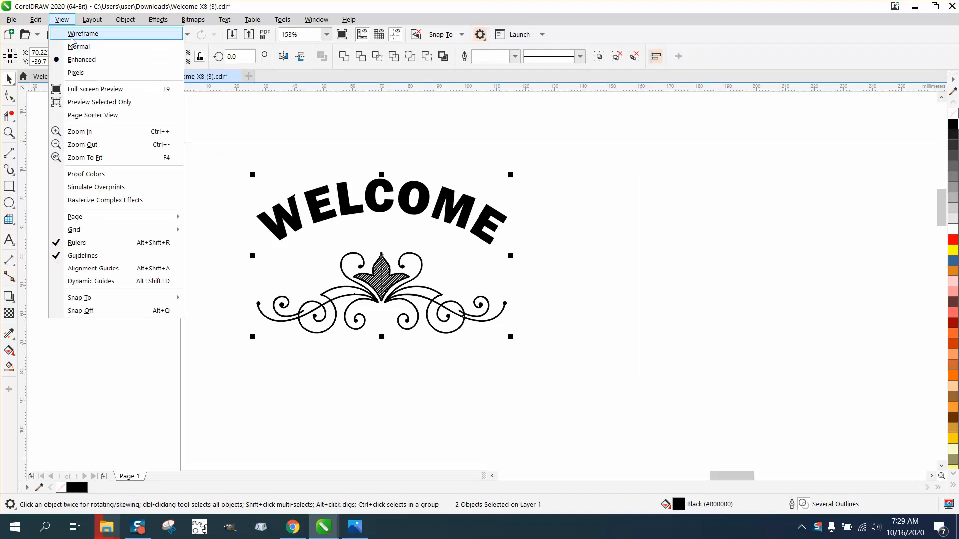
click(82, 34)
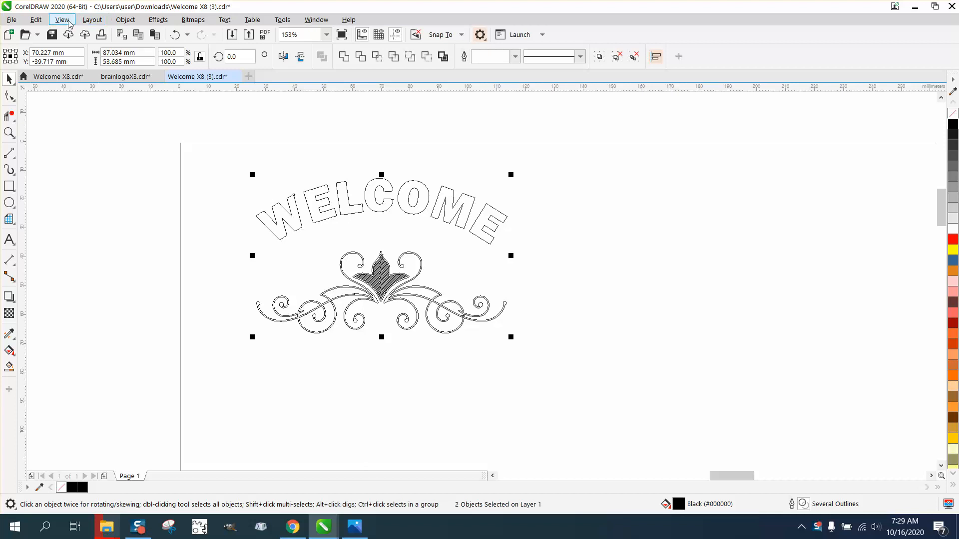
click(60, 19)
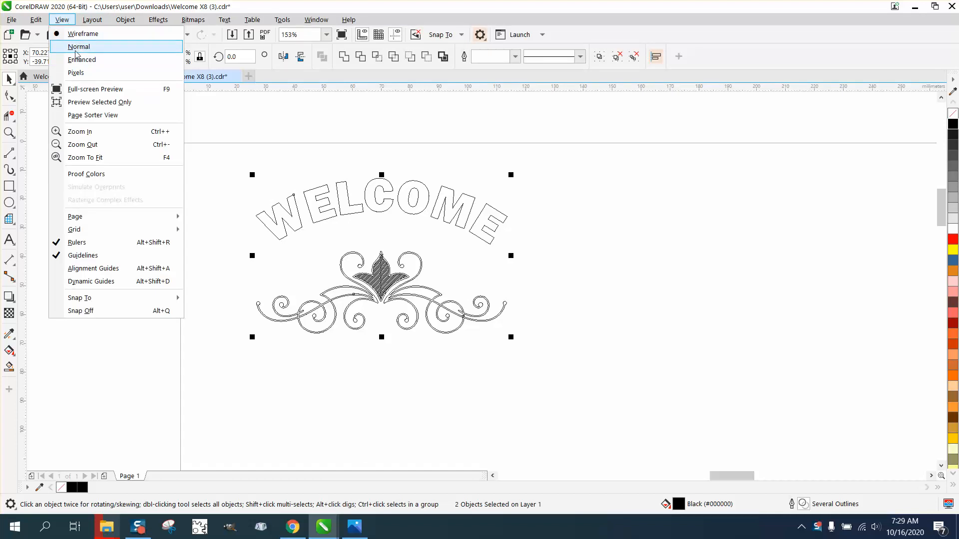
click(78, 47)
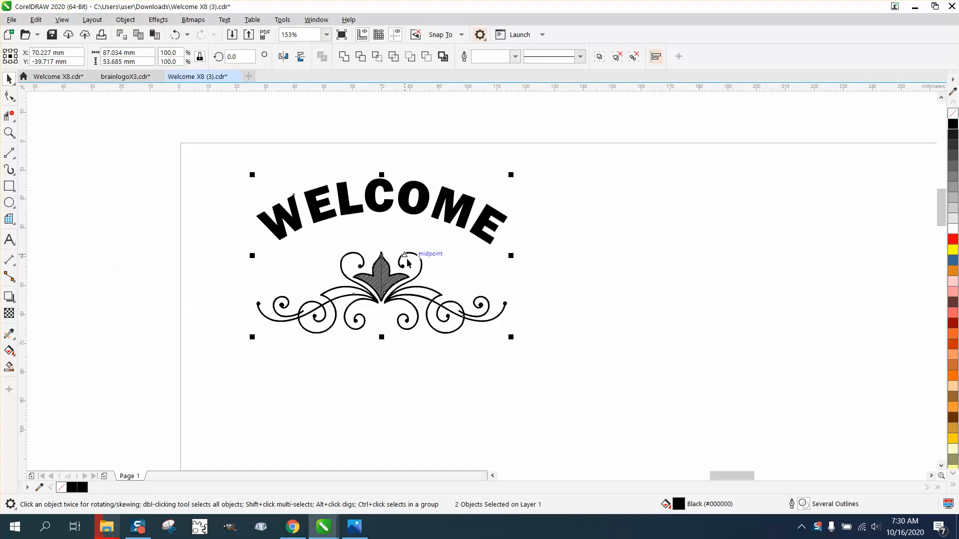
mouse_move(431, 263)
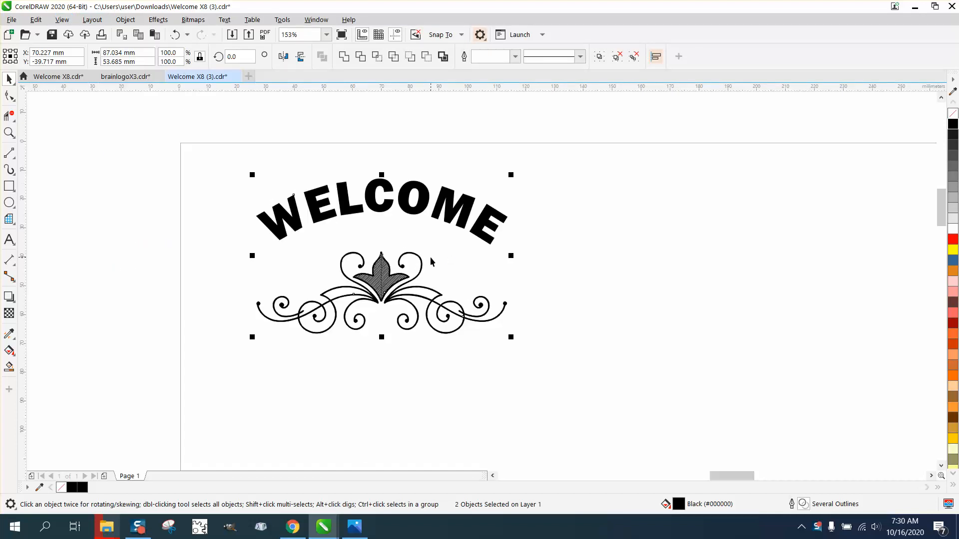
mouse_move(332, 239)
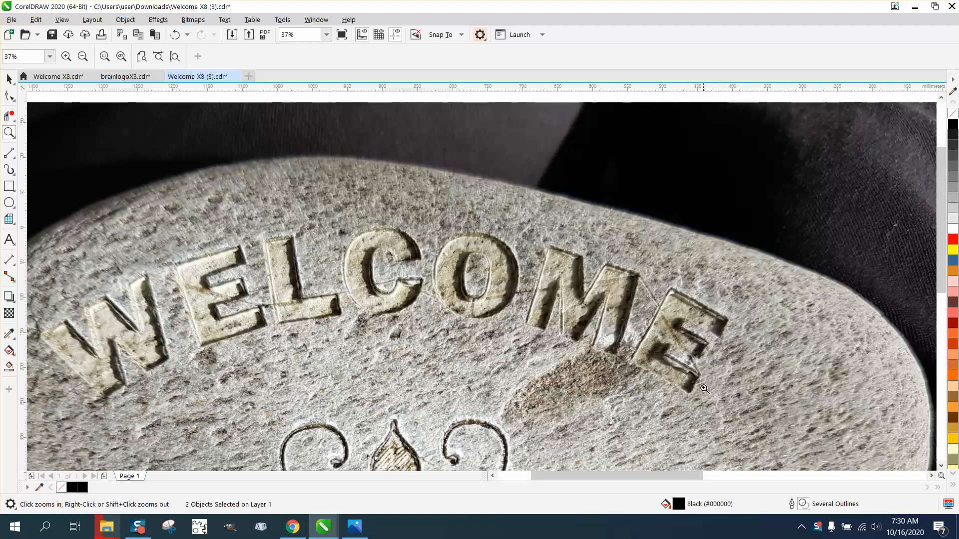
mouse_move(642, 295)
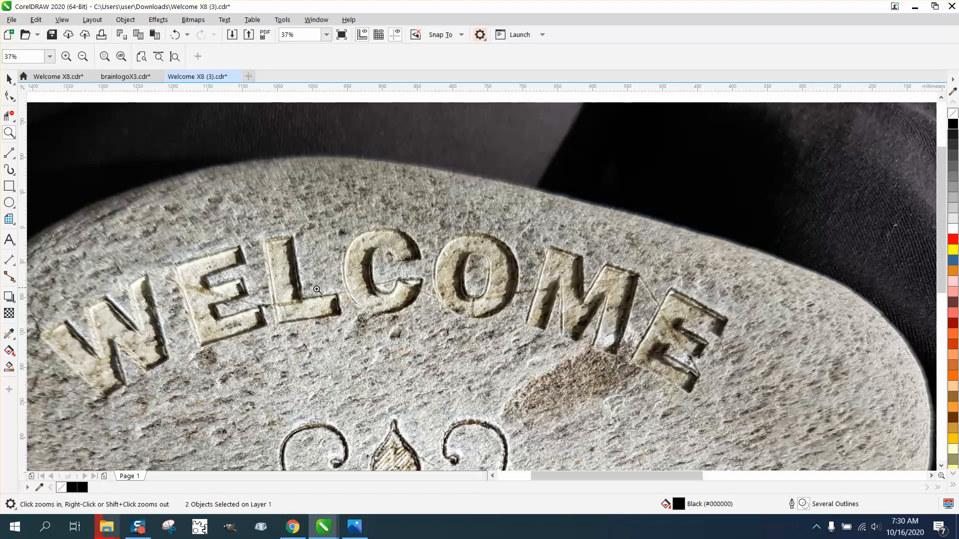
mouse_move(143, 276)
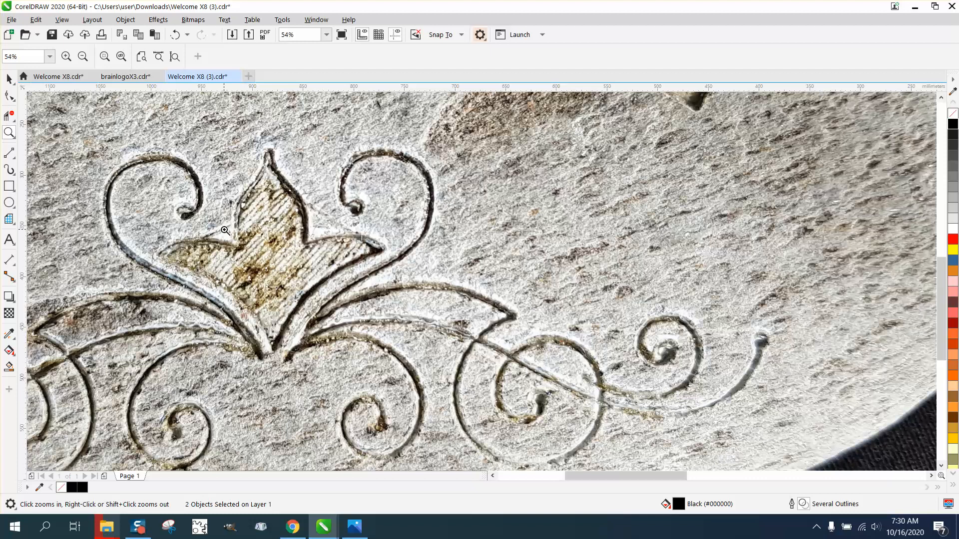
mouse_move(343, 255)
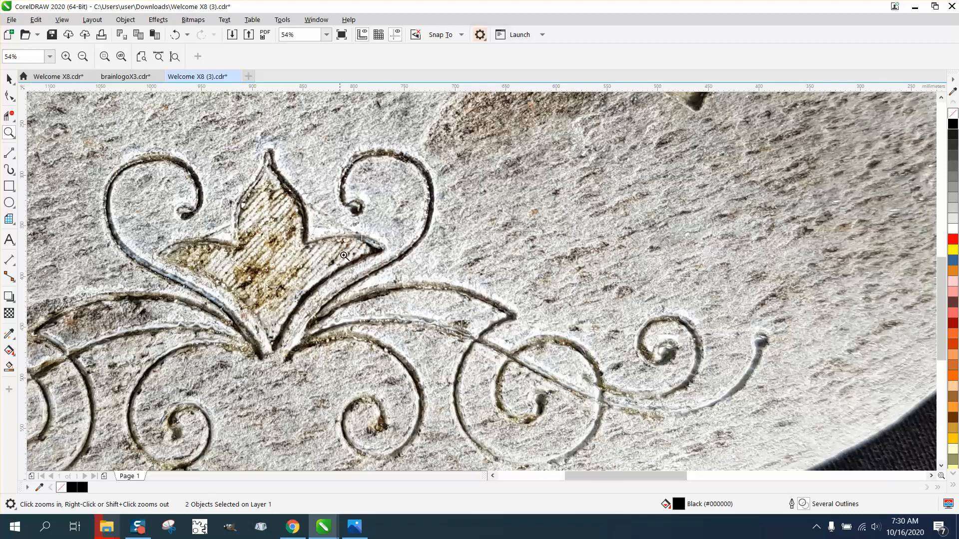
- Draw an unfilled oval curve on the empty area below and right of the flourish
click(82, 56)
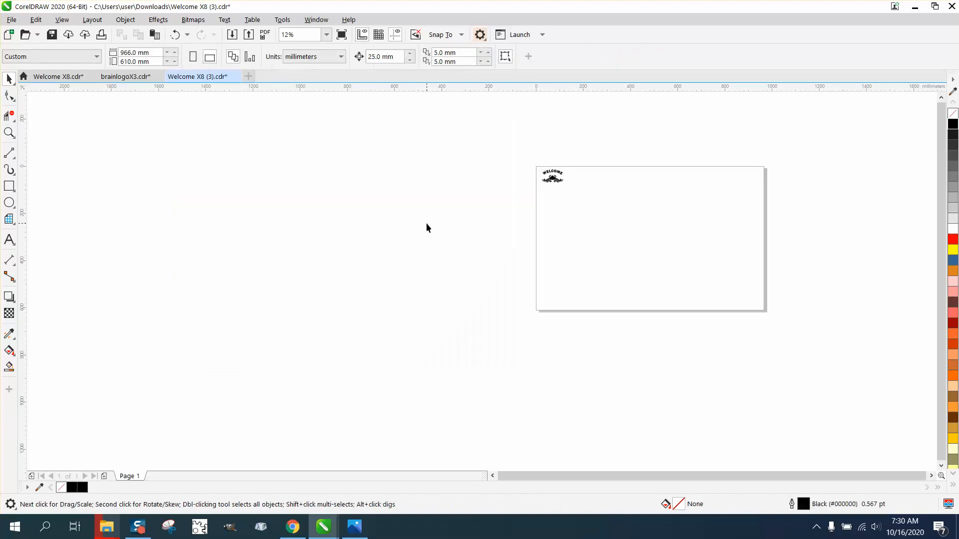
mouse_move(423, 230)
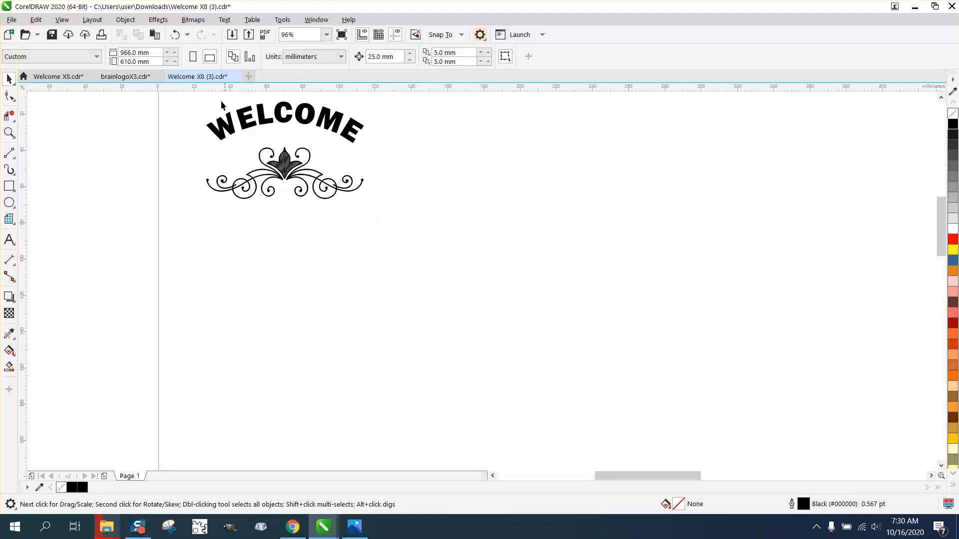
mouse_move(616, 182)
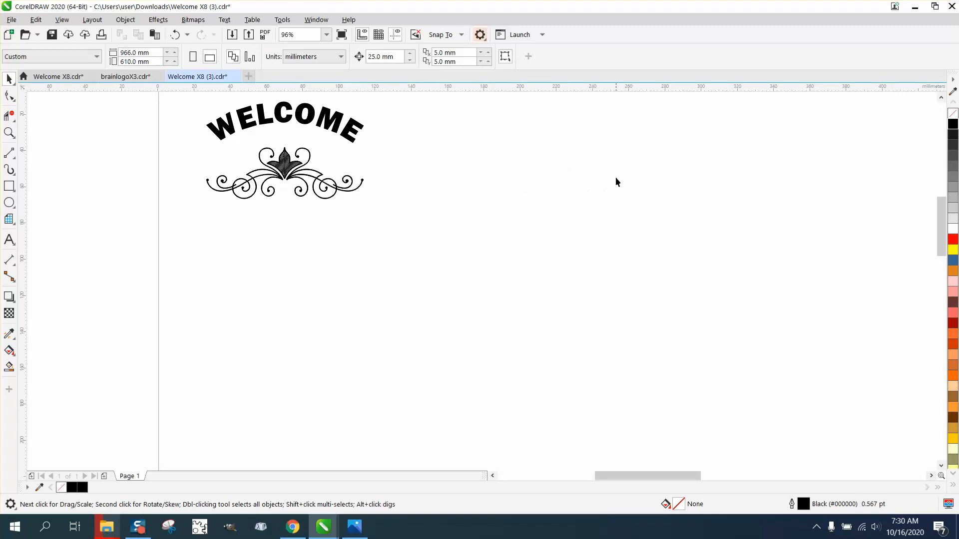
mouse_move(123, 223)
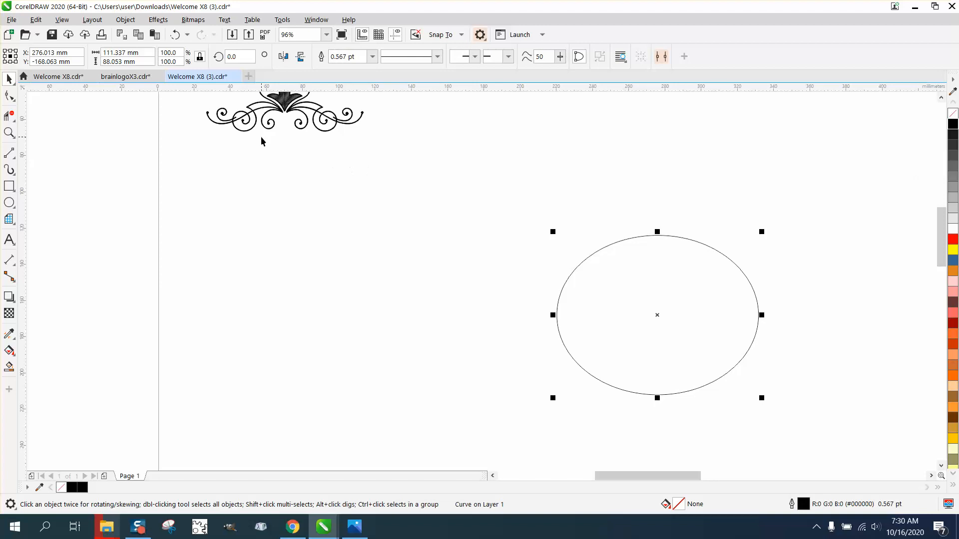
mouse_move(668, 295)
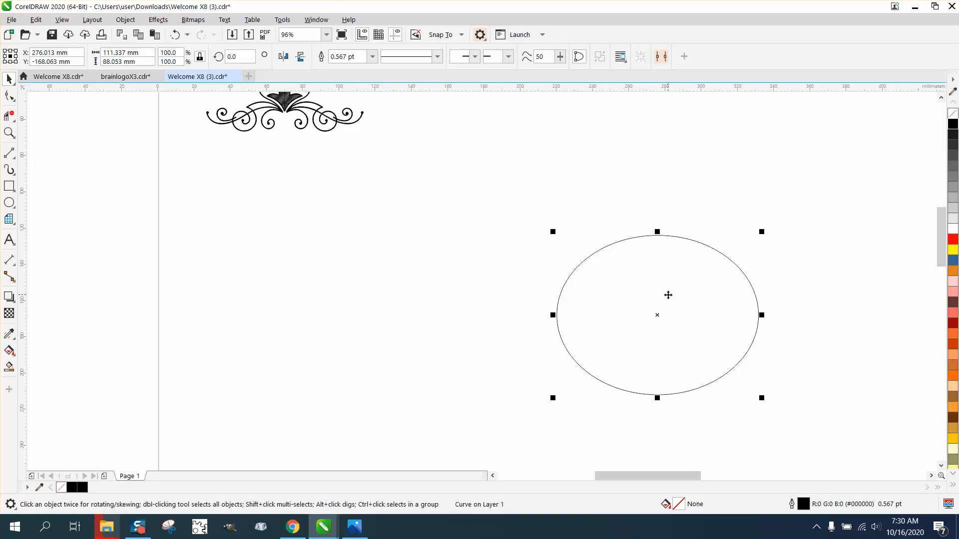
- Show the Objects docker and review Layer 1's oval curve, three-object group and second curve
click(315, 20)
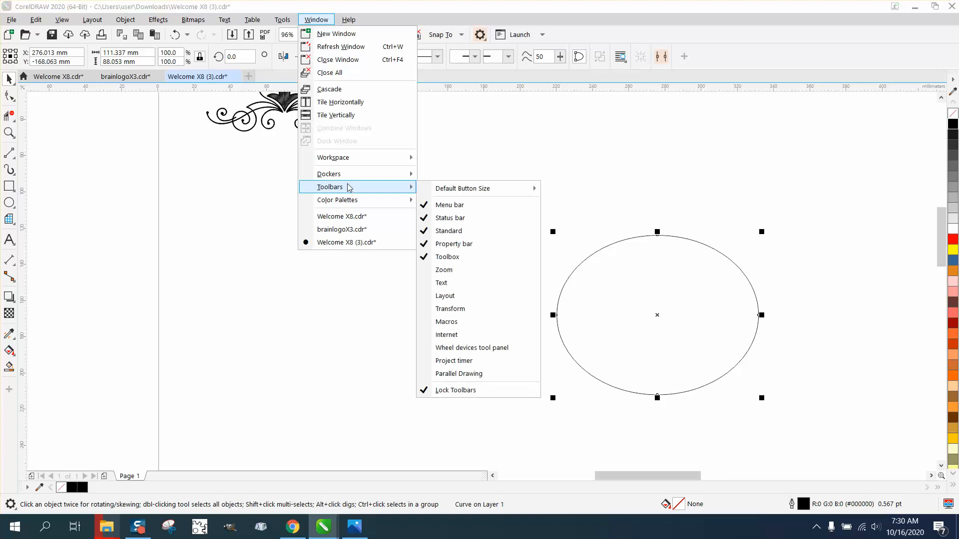
mouse_move(329, 174)
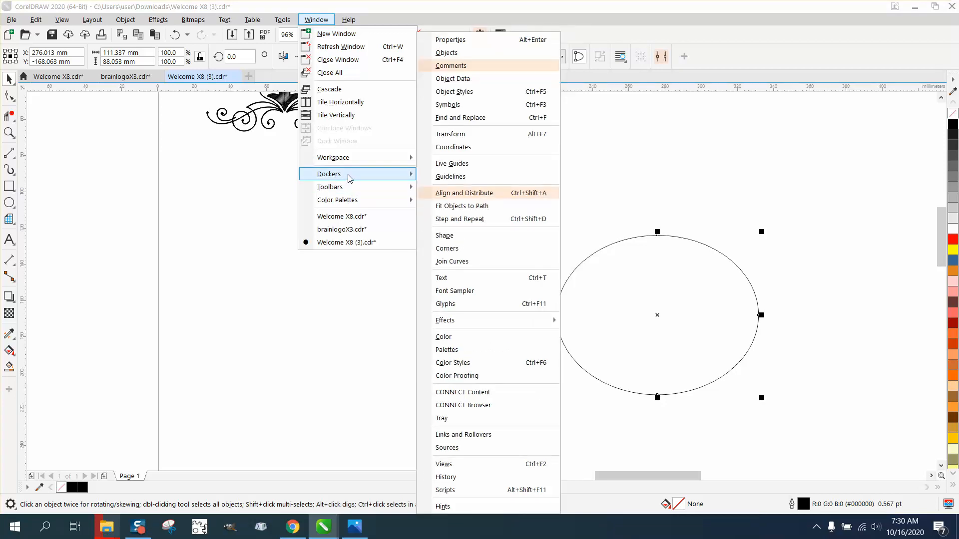
click(447, 53)
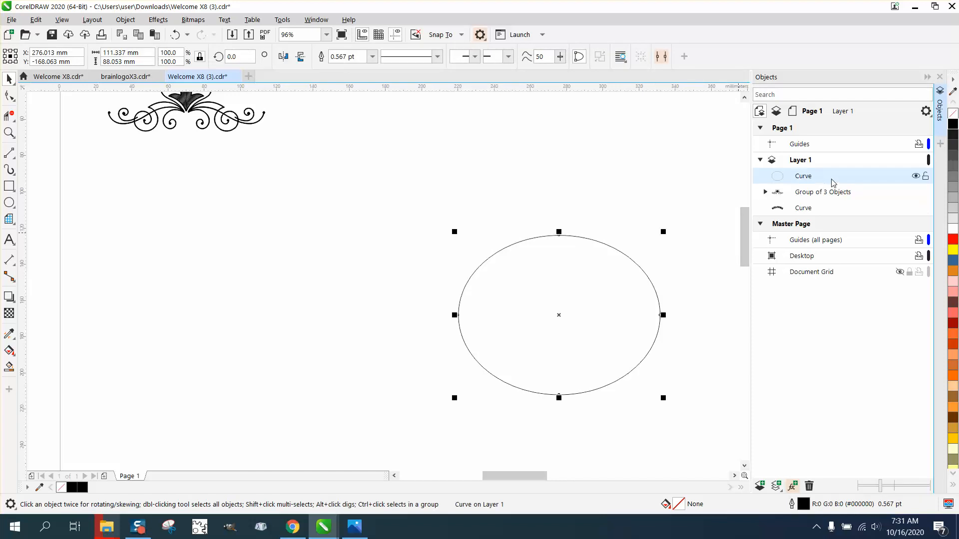
mouse_move(916, 176)
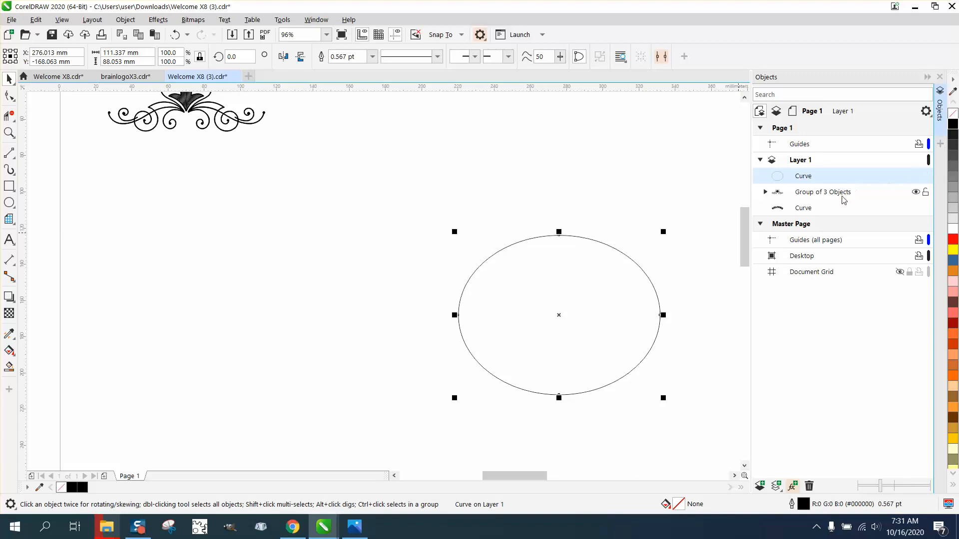
mouse_move(871, 169)
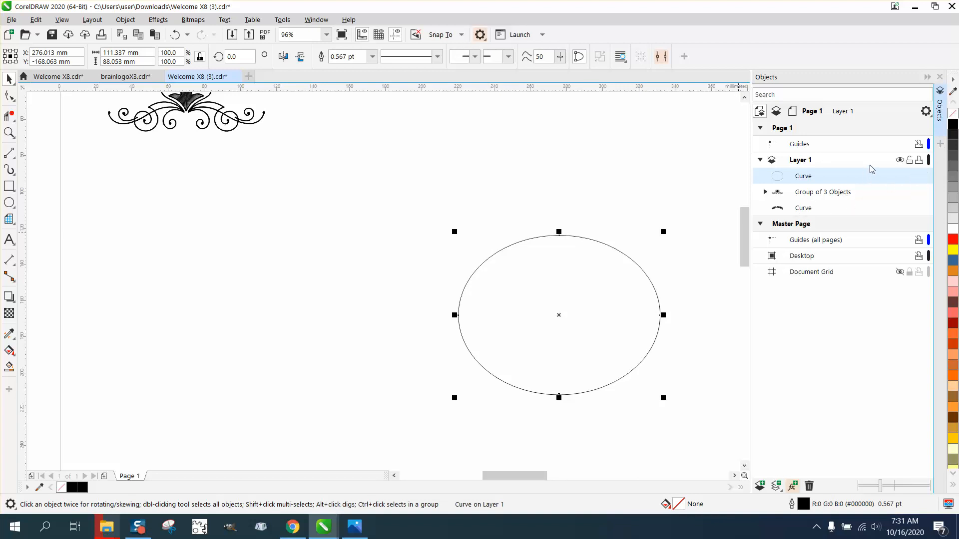
mouse_move(816, 202)
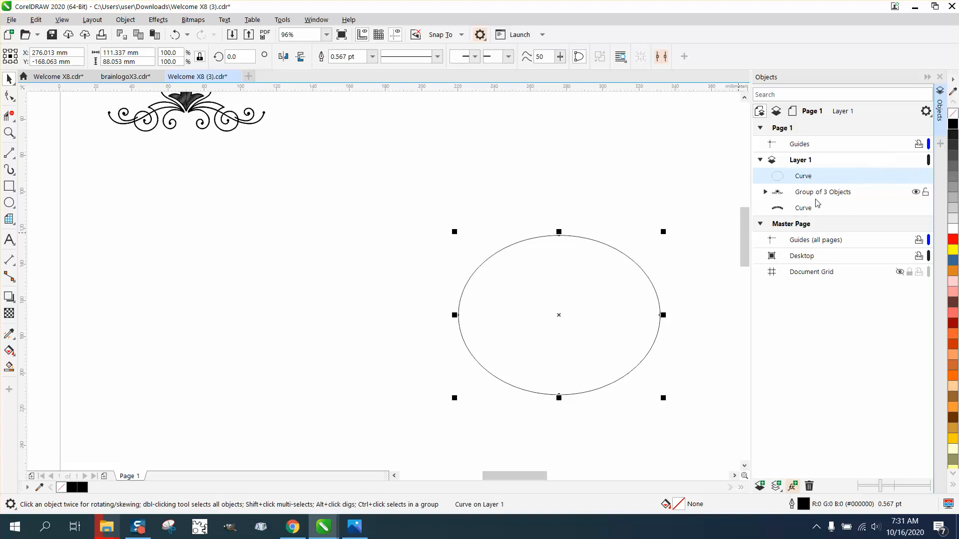
click(802, 208)
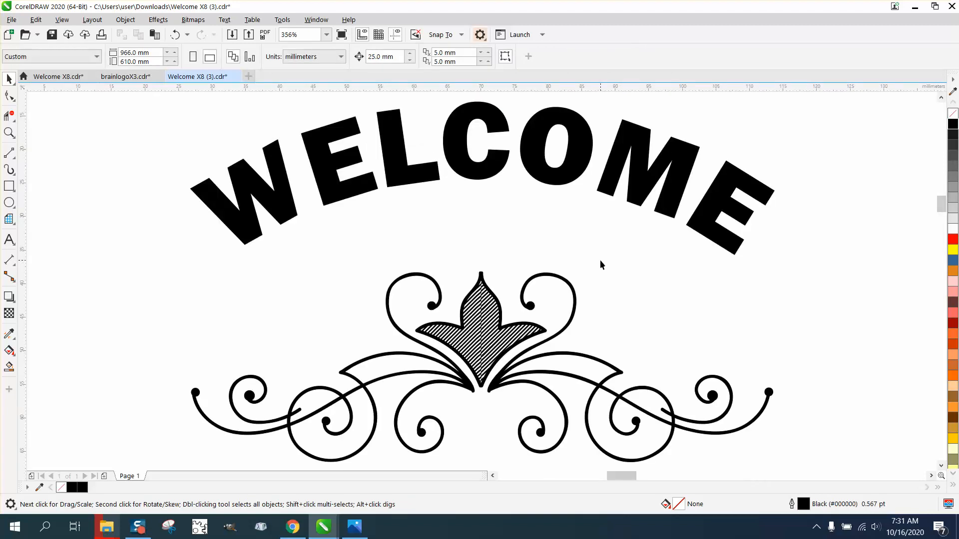
mouse_move(369, 328)
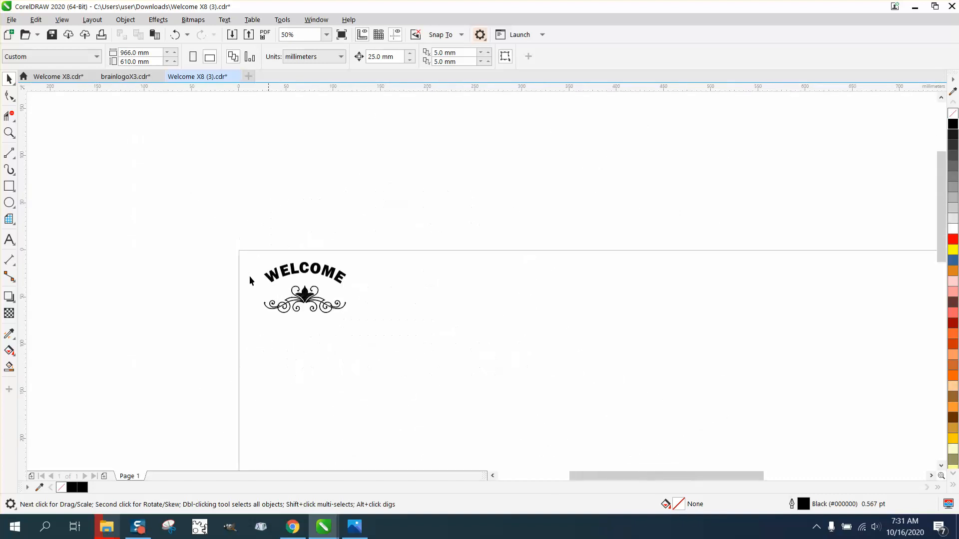
click(9, 133)
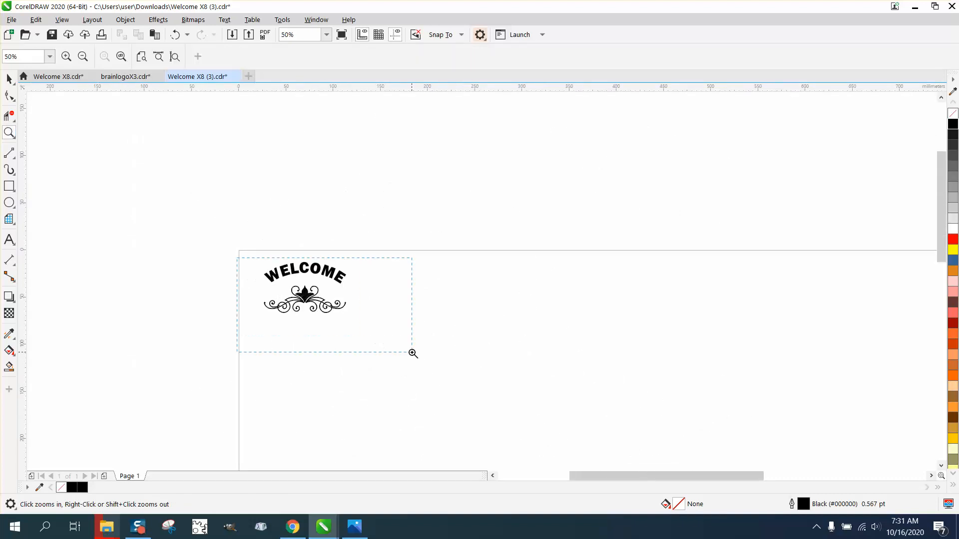
click(412, 353)
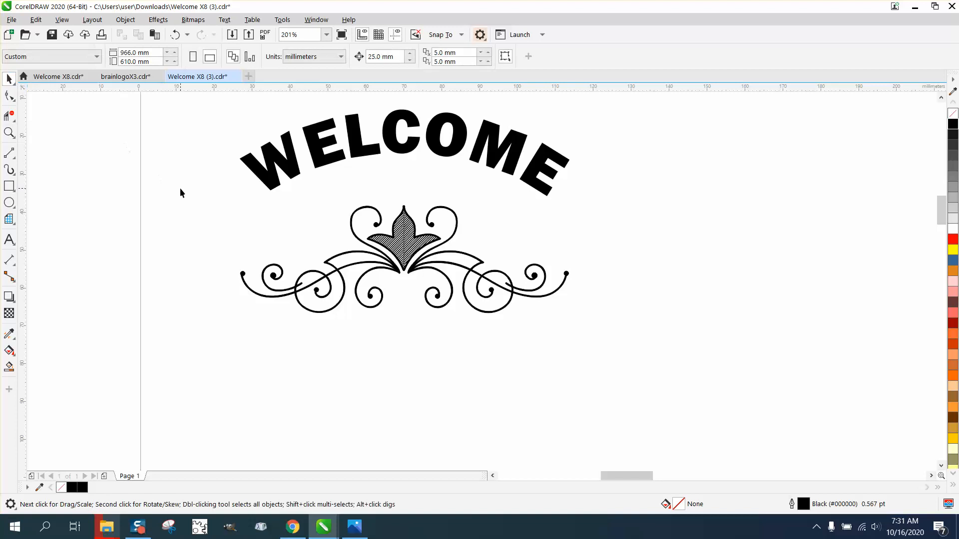
mouse_move(133, 194)
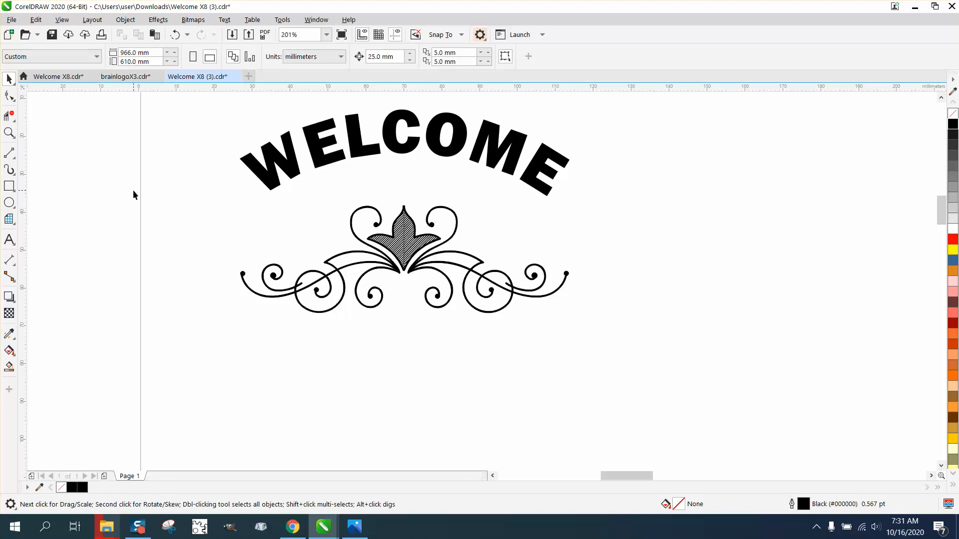
click(10, 133)
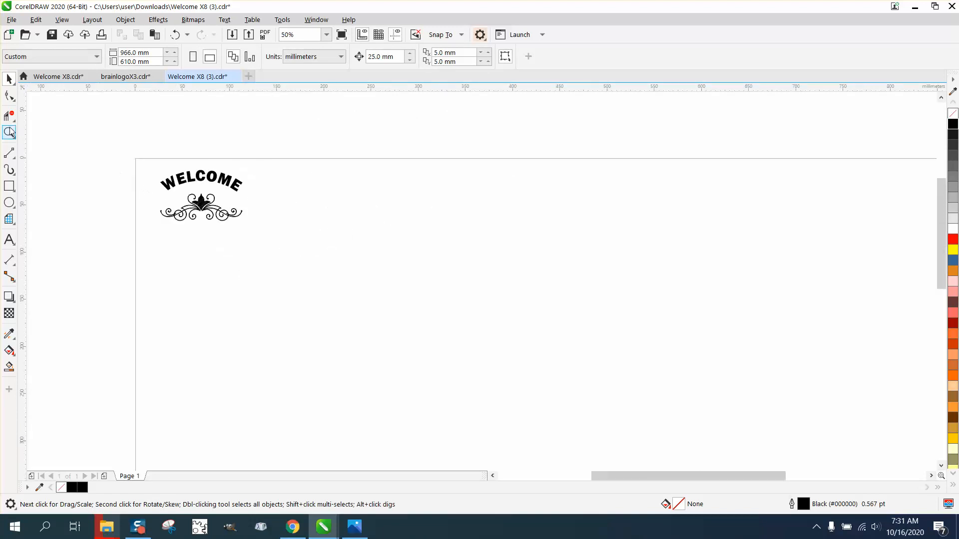
click(10, 132)
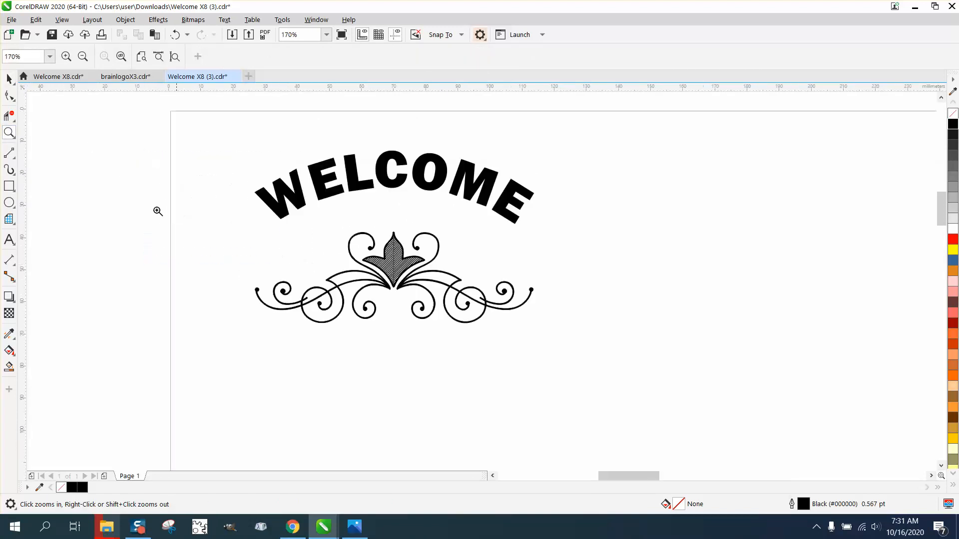
click(9, 79)
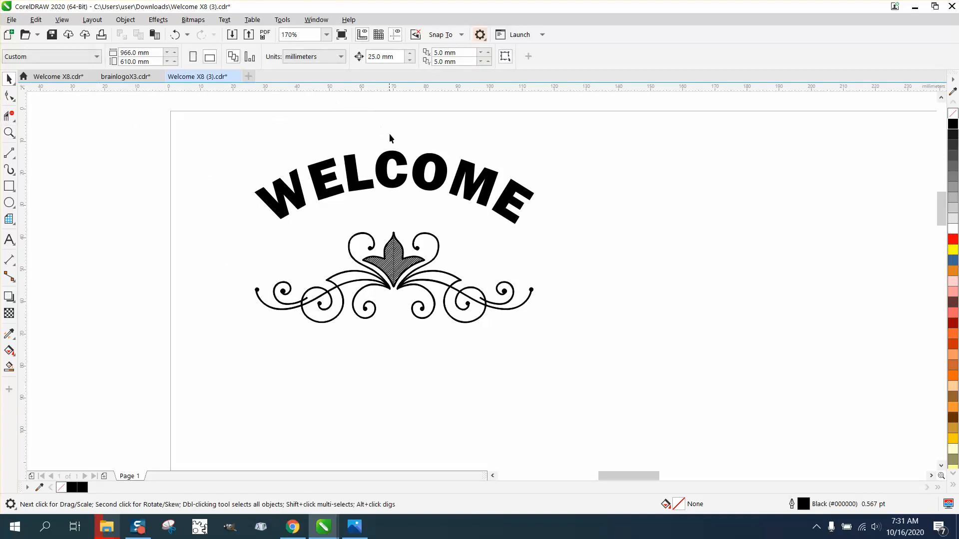
- Select the WELCOME text and flourish together so they show as hollow outlines
click(391, 190)
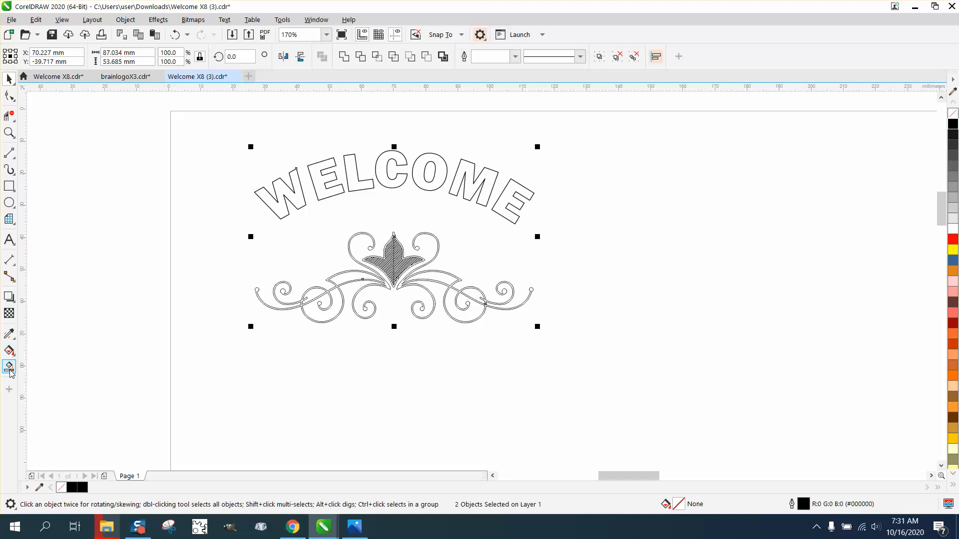
- Set the Smart Fill colour to black from the RGB palette swatches
click(133, 56)
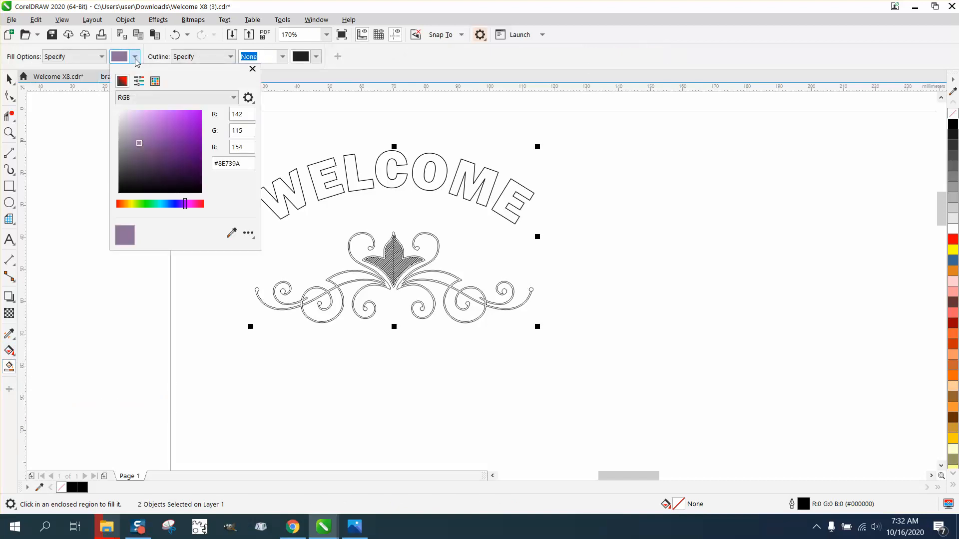
click(234, 98)
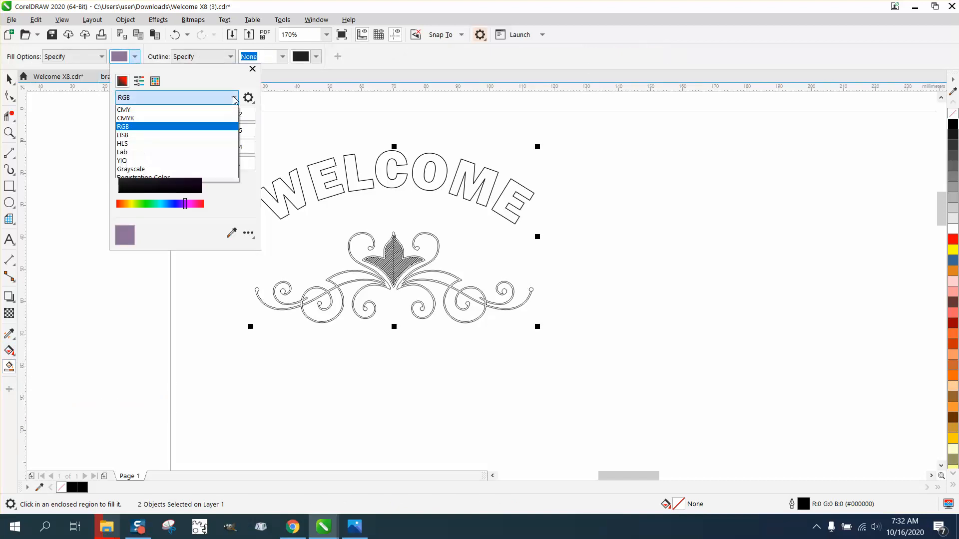
click(123, 126)
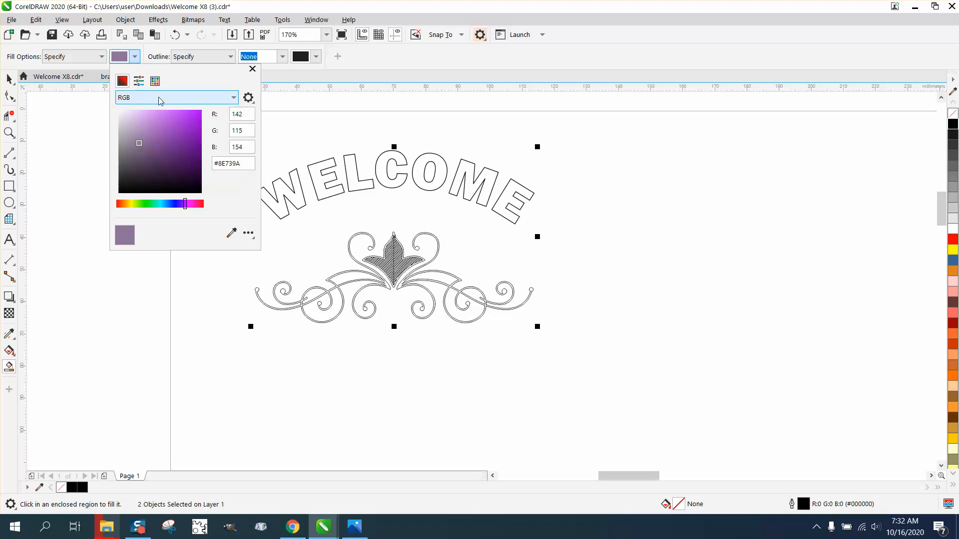
click(155, 81)
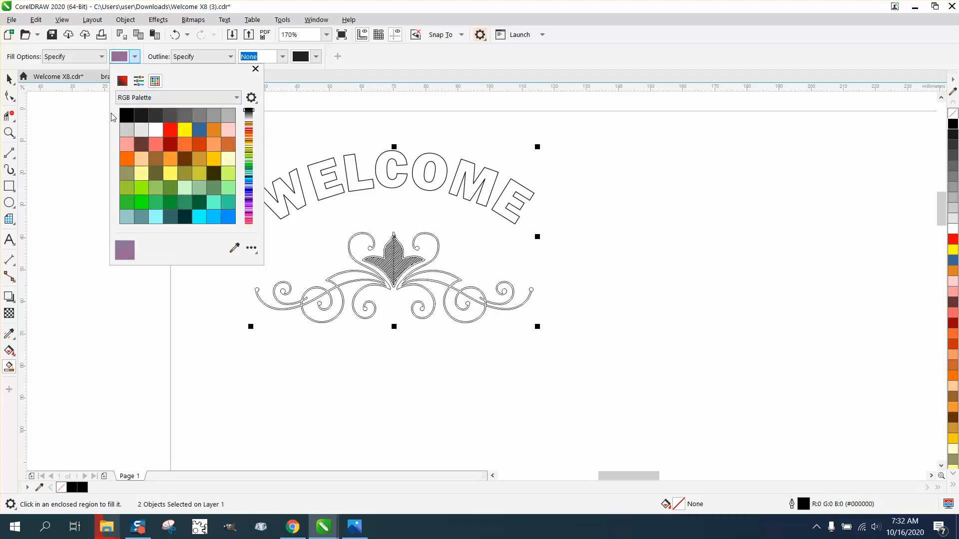
click(127, 112)
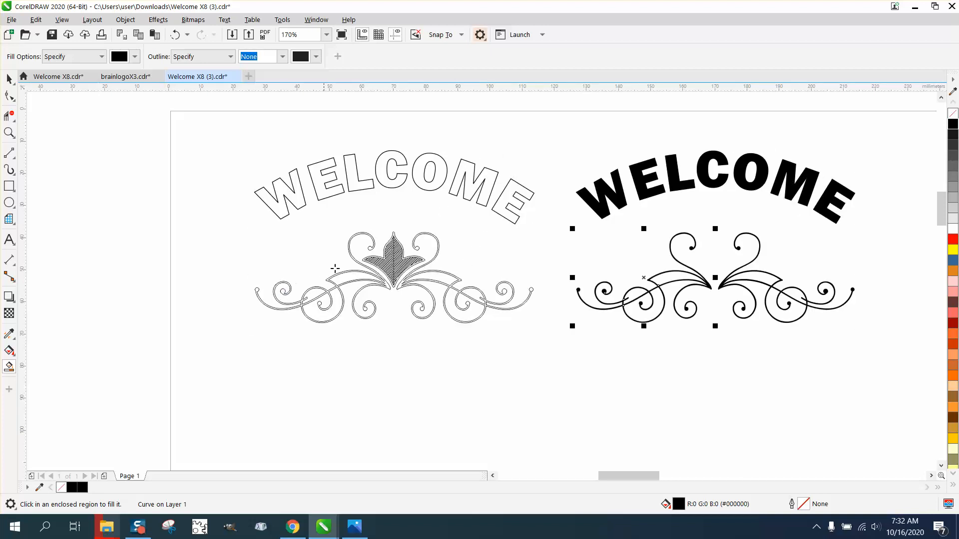
- Zoom in on the hatched centre leaf and ungroup its three objects
click(10, 133)
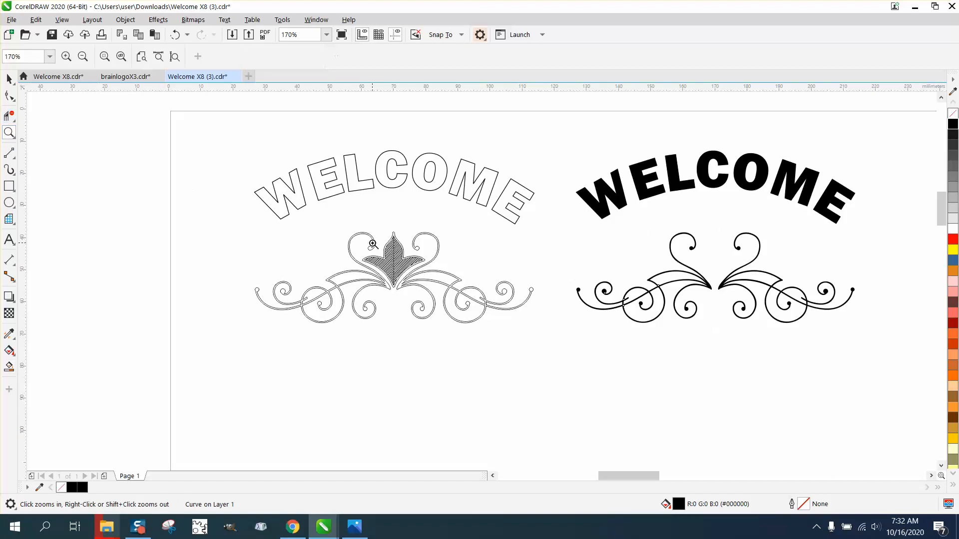
click(372, 244)
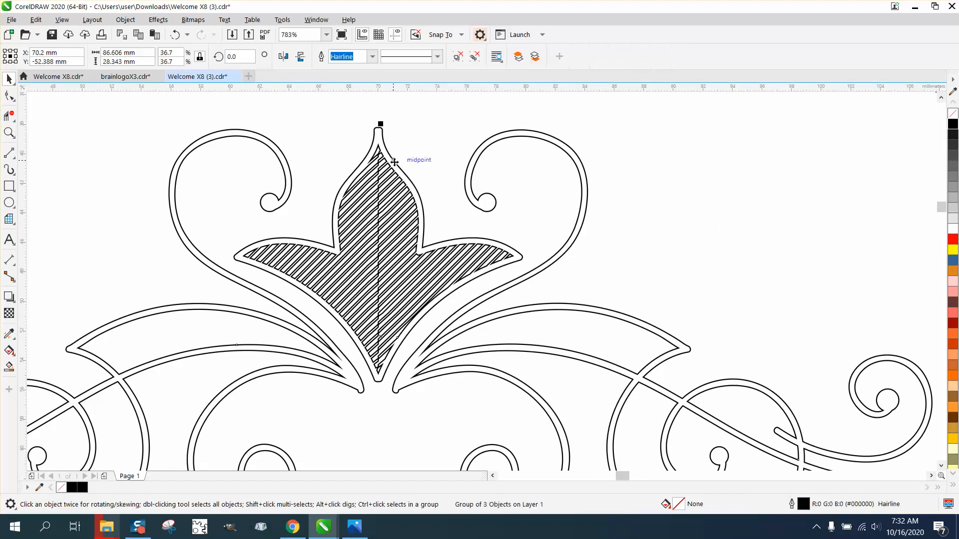
click(124, 19)
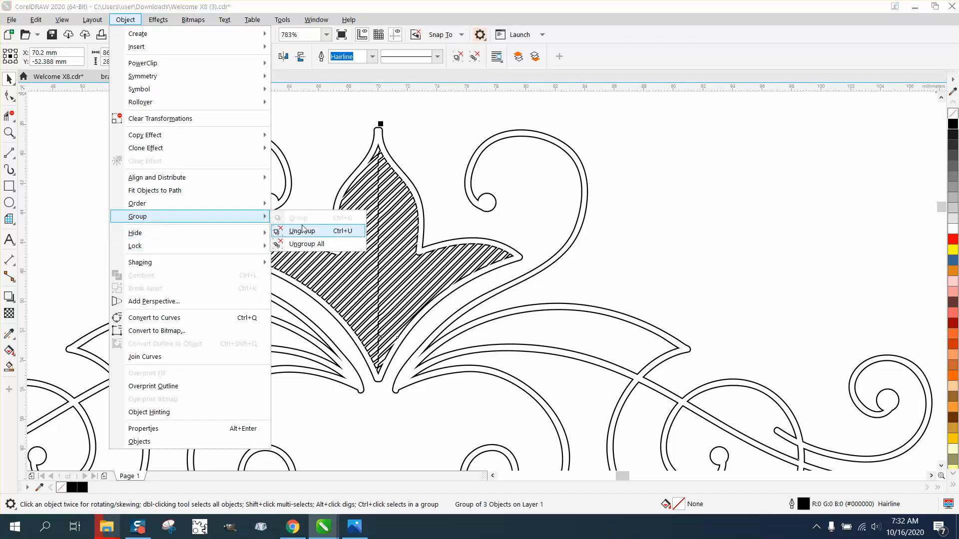
click(302, 230)
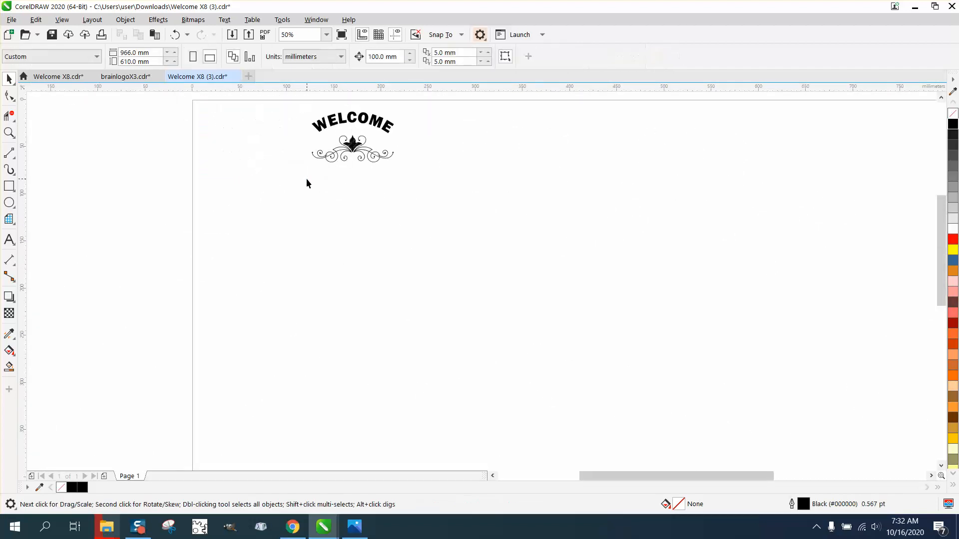
mouse_move(240, 136)
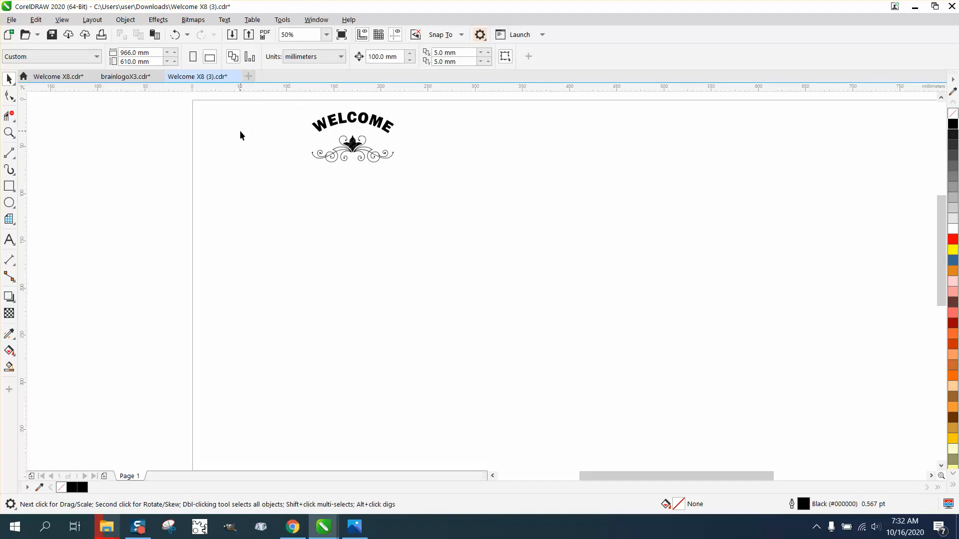
click(10, 133)
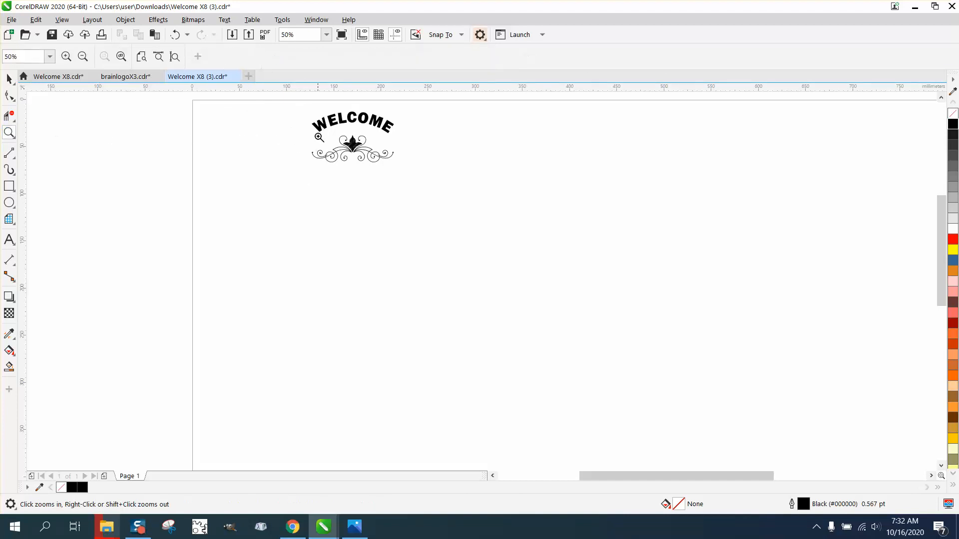
click(318, 136)
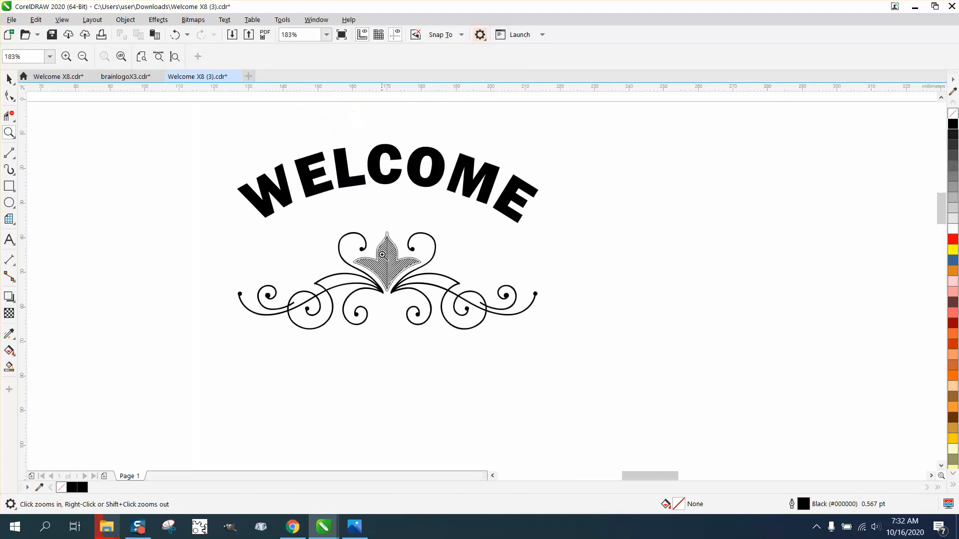
mouse_move(402, 247)
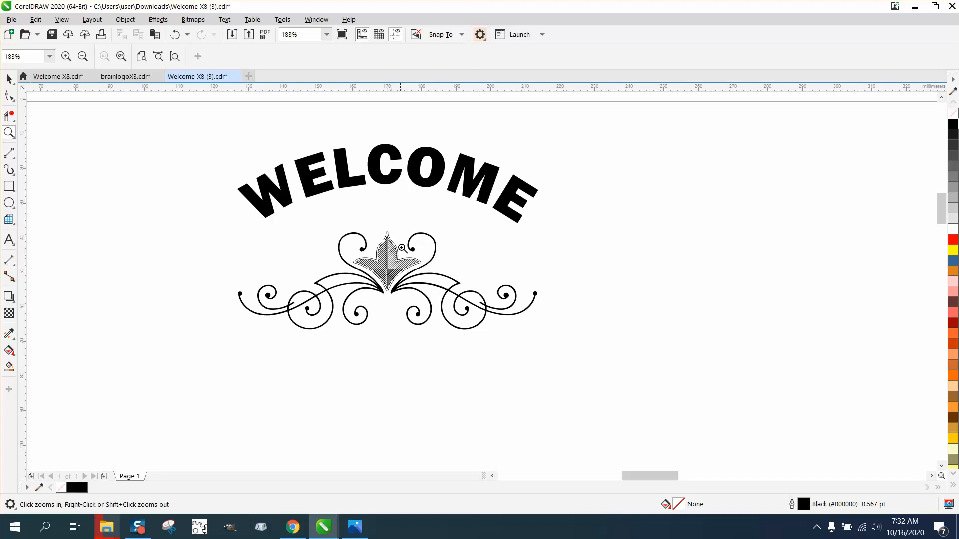
mouse_move(37, 122)
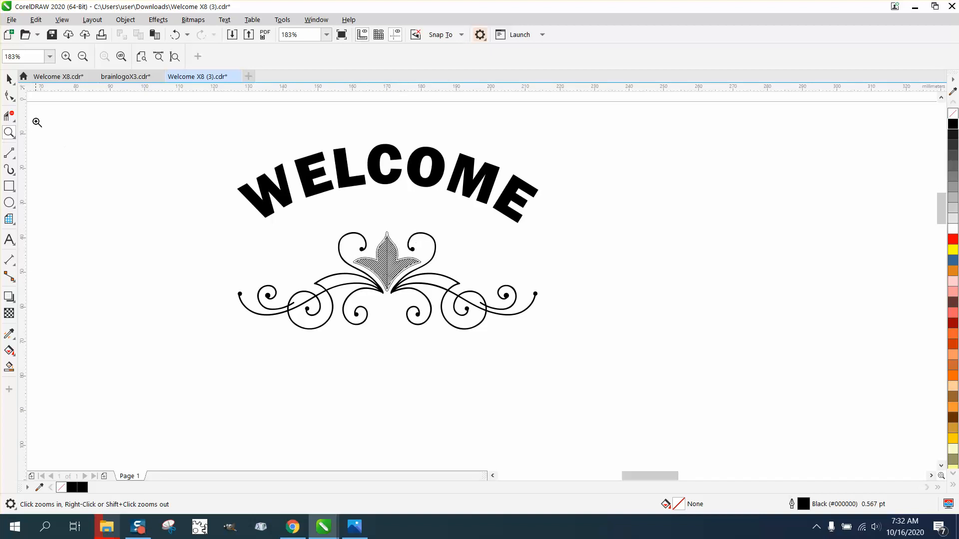
click(385, 257)
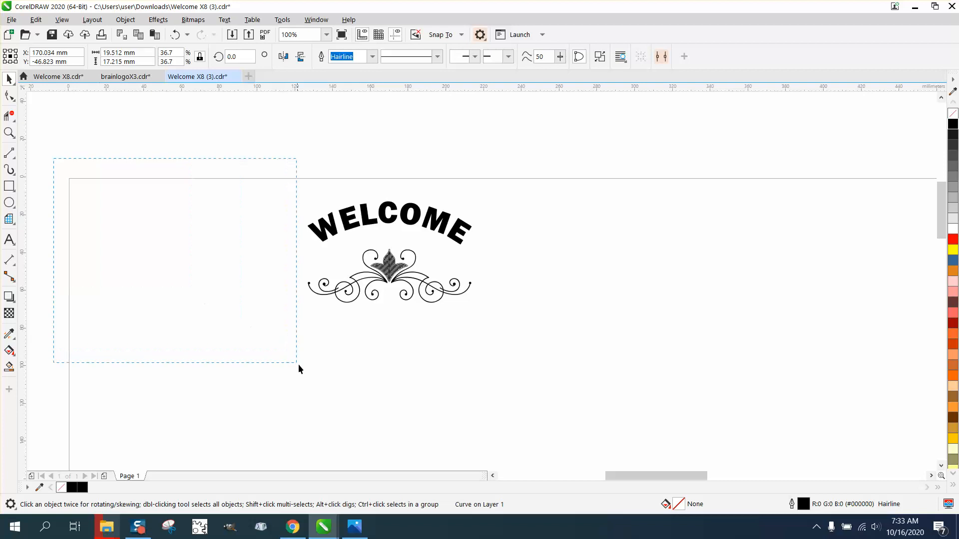
- Deselect everything, leaving only the black WELCOME arc and flourish on the page
click(306, 376)
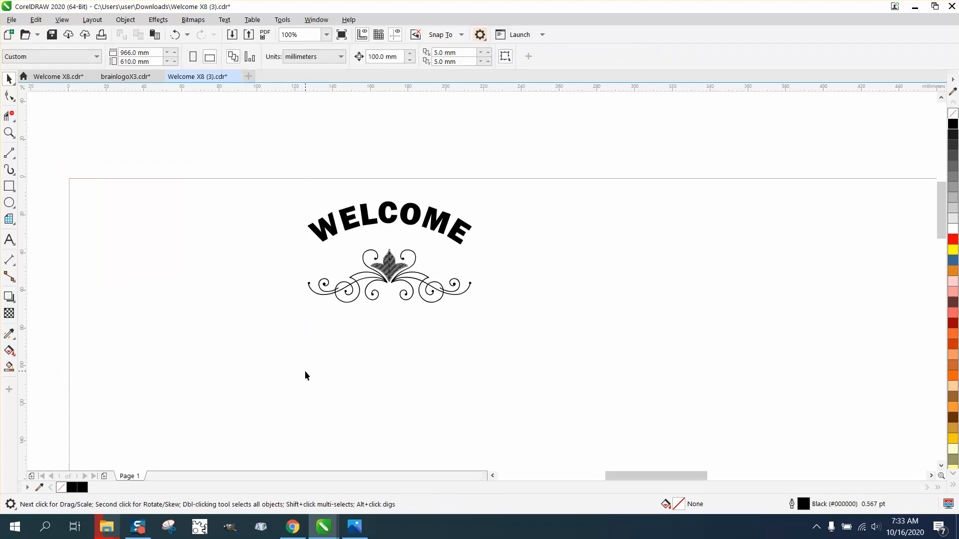